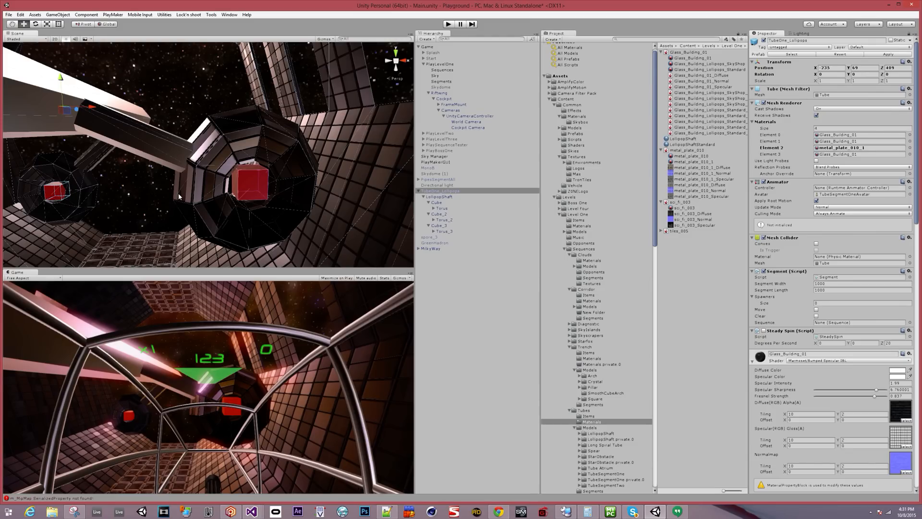
{"action": "mouse_move", "coordinate": [230, 185]}
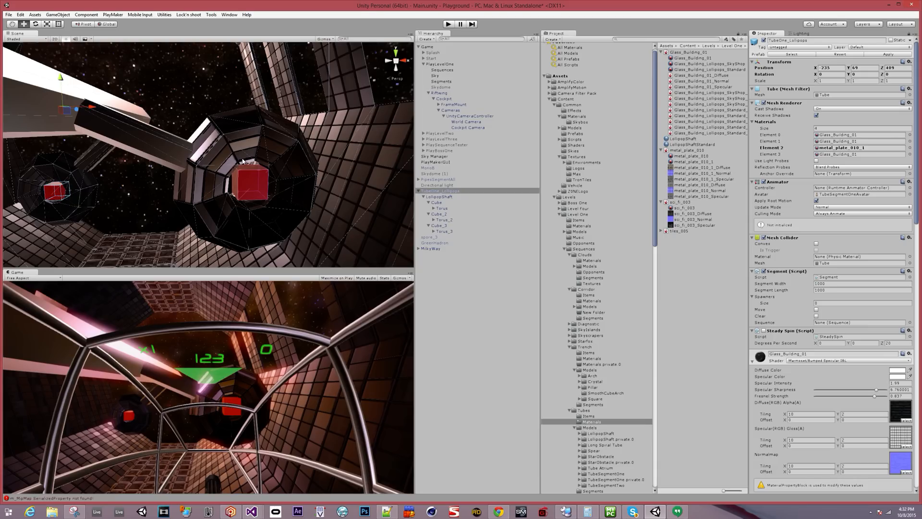
{"action": "mouse_move", "coordinate": [257, 145]}
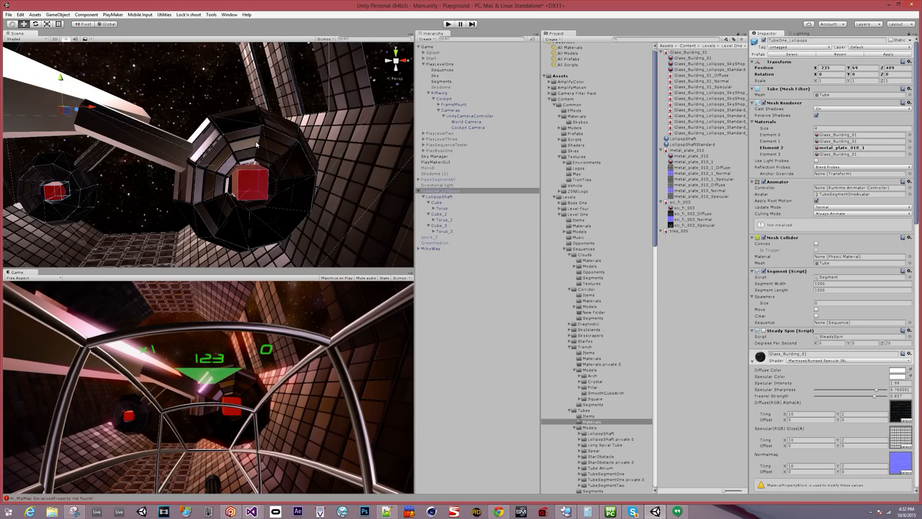
{"action": "mouse_move", "coordinate": [266, 144]}
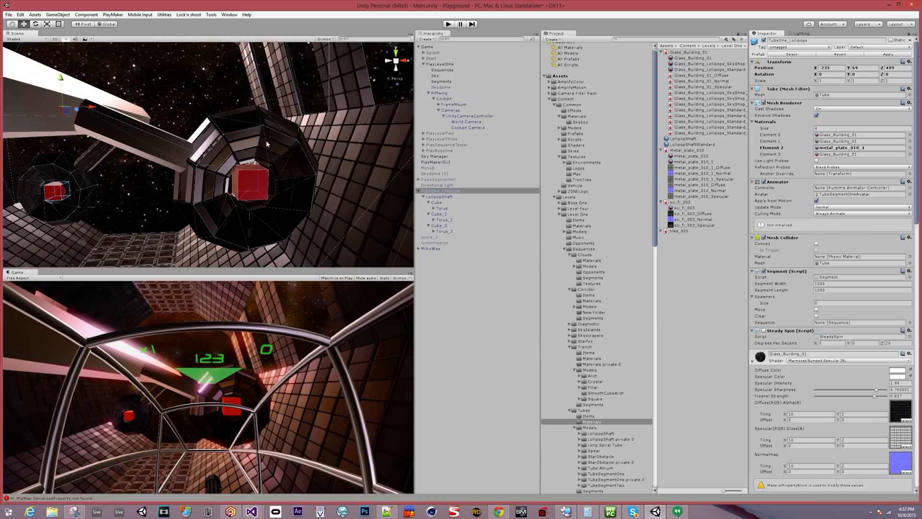
{"action": "mouse_move", "coordinate": [292, 165]}
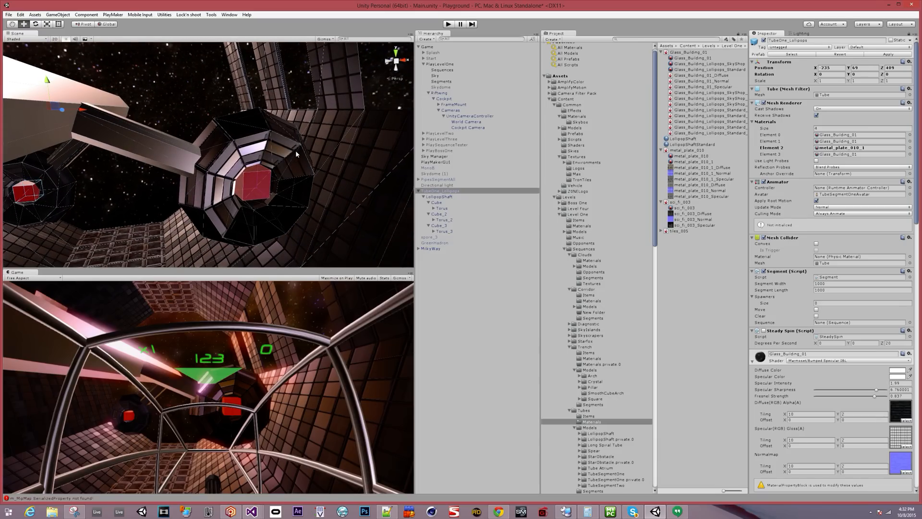
{"action": "mouse_move", "coordinate": [241, 138]}
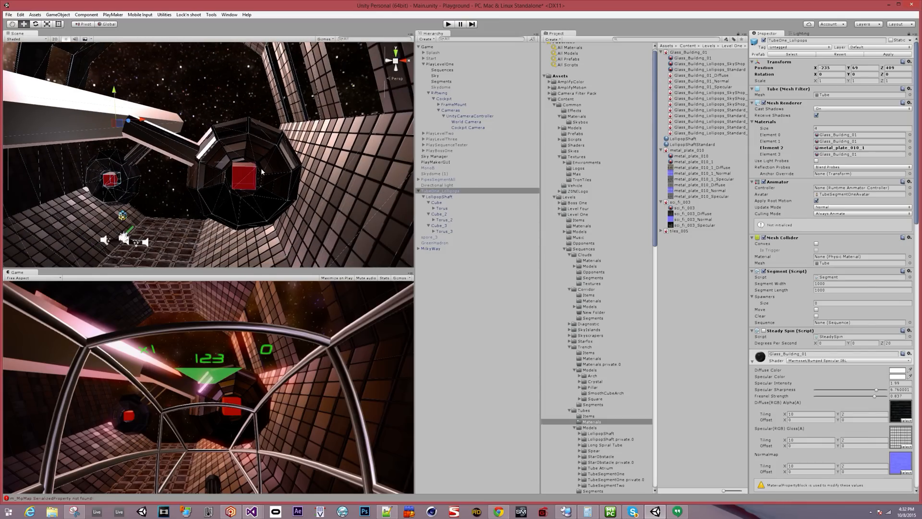
Step: Select the Torus_2 ring and bring up its Glass_Building_Lollipops_SkyShop material in the Inspector
{"action": "left_click", "coordinate": [442, 219]}
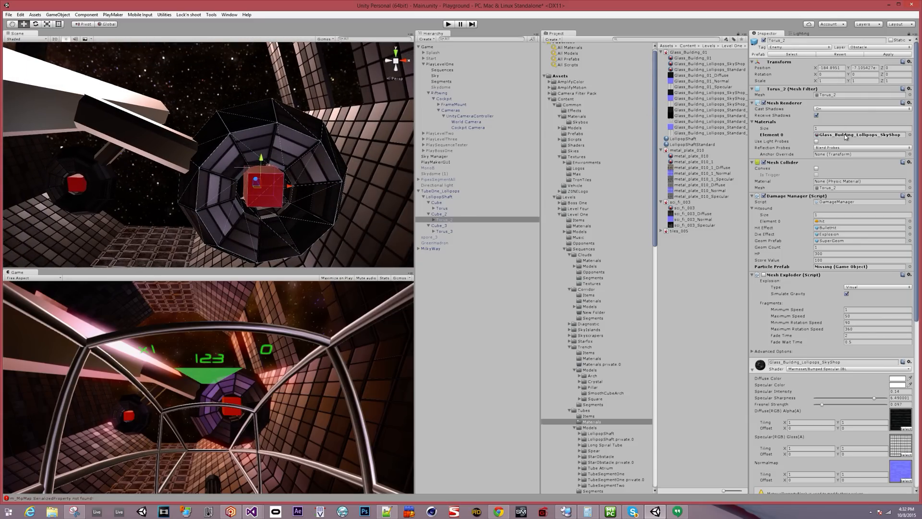
{"action": "left_click", "coordinate": [712, 64]}
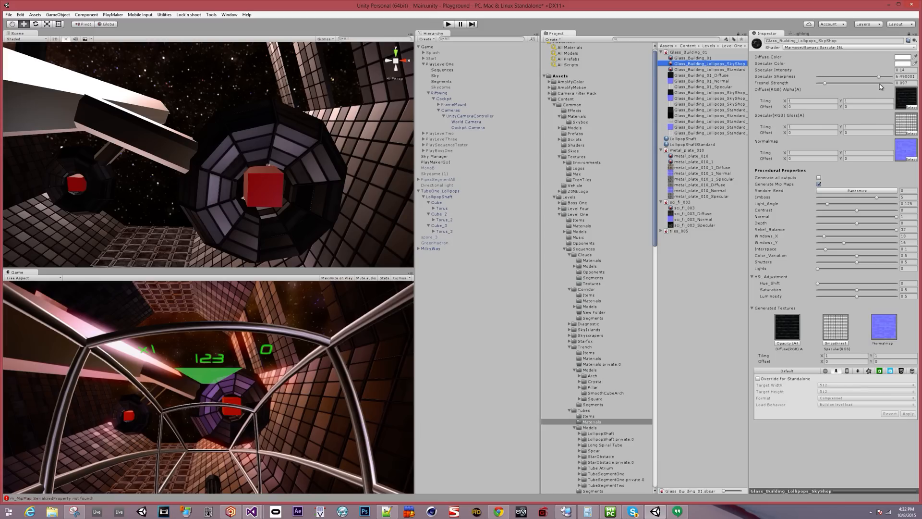
{"action": "mouse_move", "coordinate": [782, 70]}
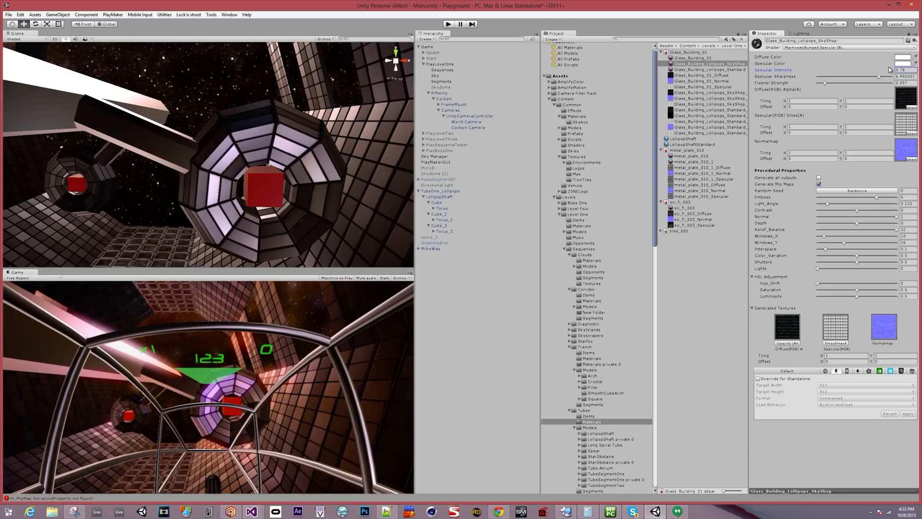
Step: Increase the material's Specular Intensity so the torus ring glows brighter
{"action": "left_click", "coordinate": [906, 69]}
{"action": "type", "text": "0.26"}
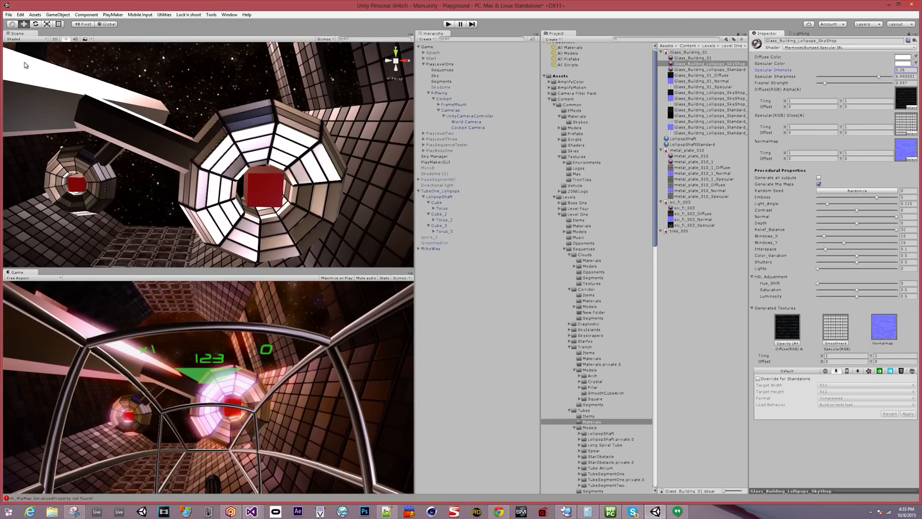
Step: Push Specular Intensity higher still so the rings glow bright pink-white around the red cubes
{"action": "left_click", "coordinate": [905, 69]}
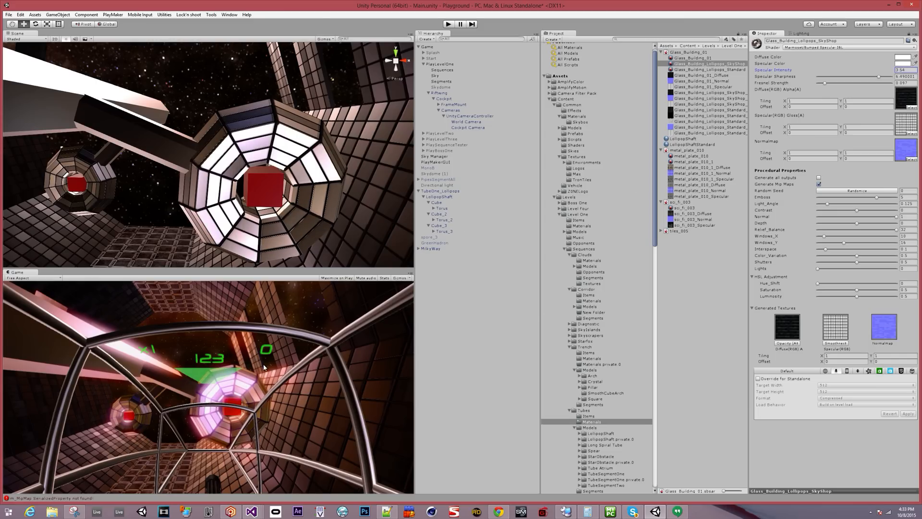
{"action": "left_click", "coordinate": [444, 190]}
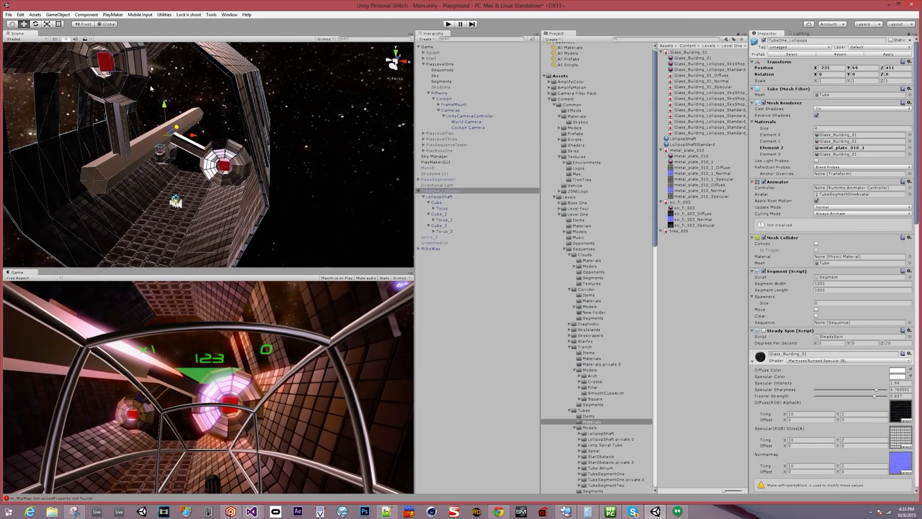
{"action": "mouse_move", "coordinate": [246, 190]}
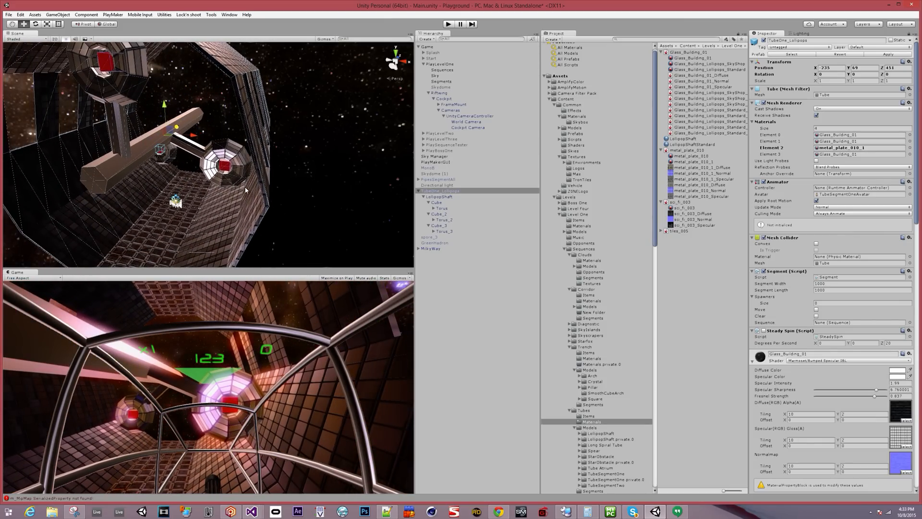
{"action": "mouse_move", "coordinate": [212, 260]}
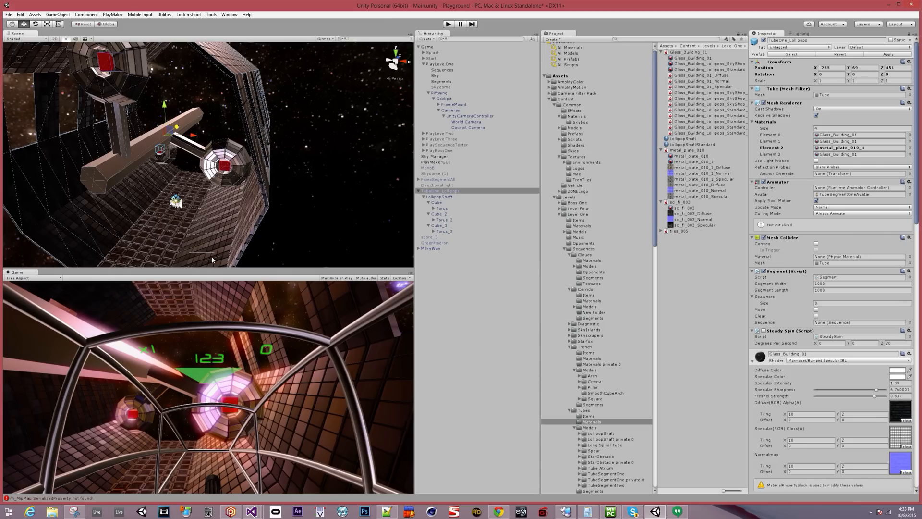
{"action": "mouse_move", "coordinate": [231, 262]}
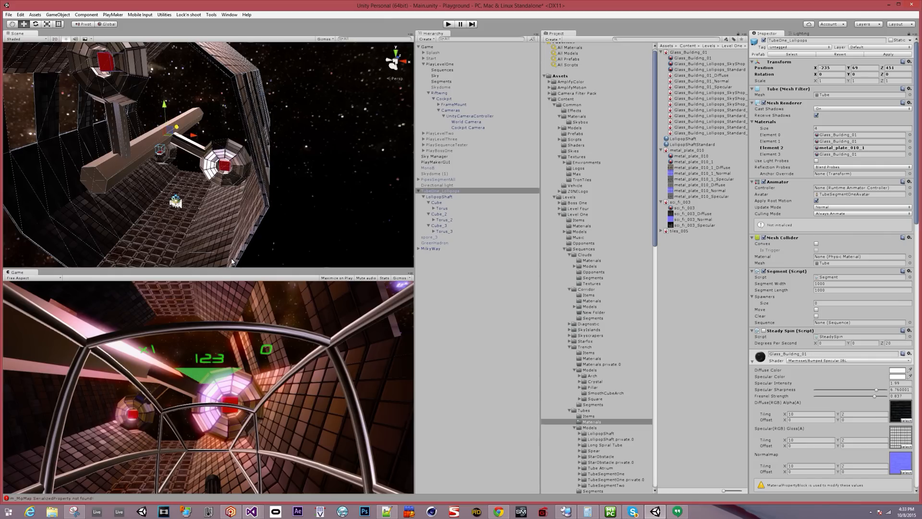
{"action": "mouse_move", "coordinate": [185, 125]}
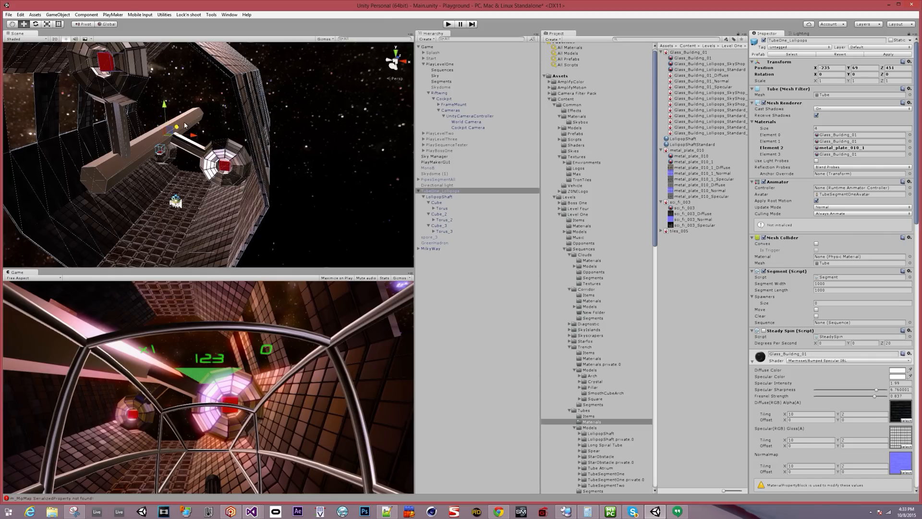